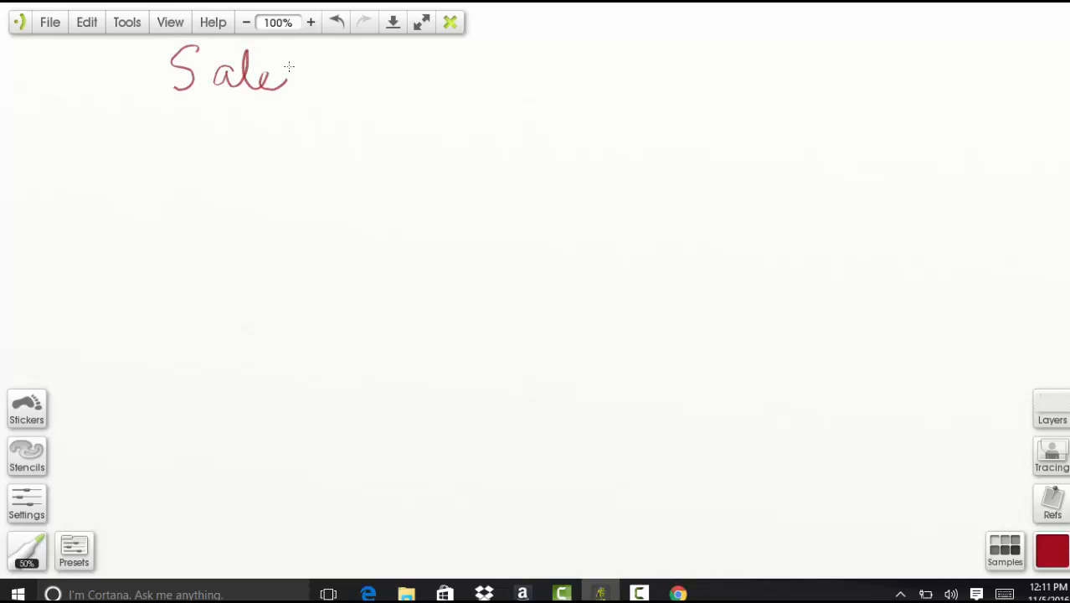
# Hand-write the title 'Salesforce INTEGRATION' in red across the top.
pyautogui.moveTo(293, 75); pyautogui.dragTo(419, 84)
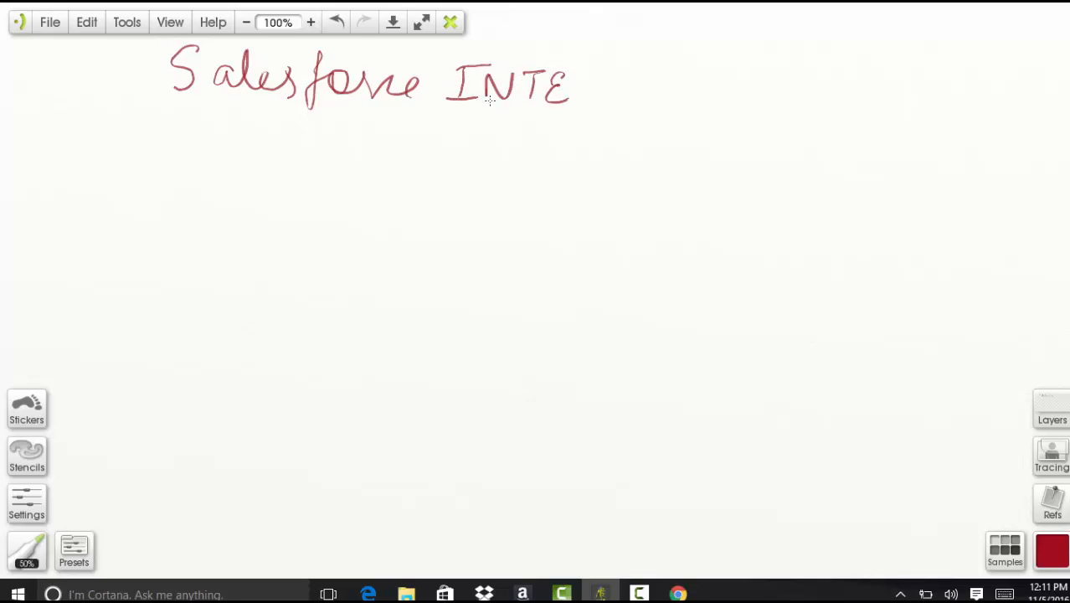
pyautogui.moveTo(569, 92); pyautogui.dragTo(787, 109)
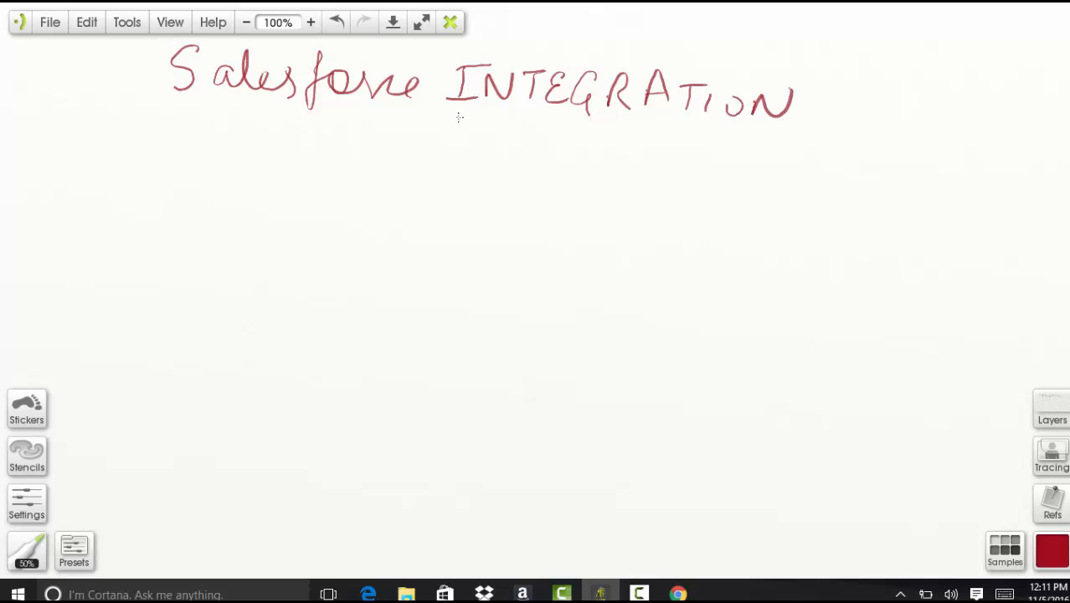
# Write 'Data Replication' on the second line.
pyautogui.moveTo(318, 147); pyautogui.dragTo(322, 176)
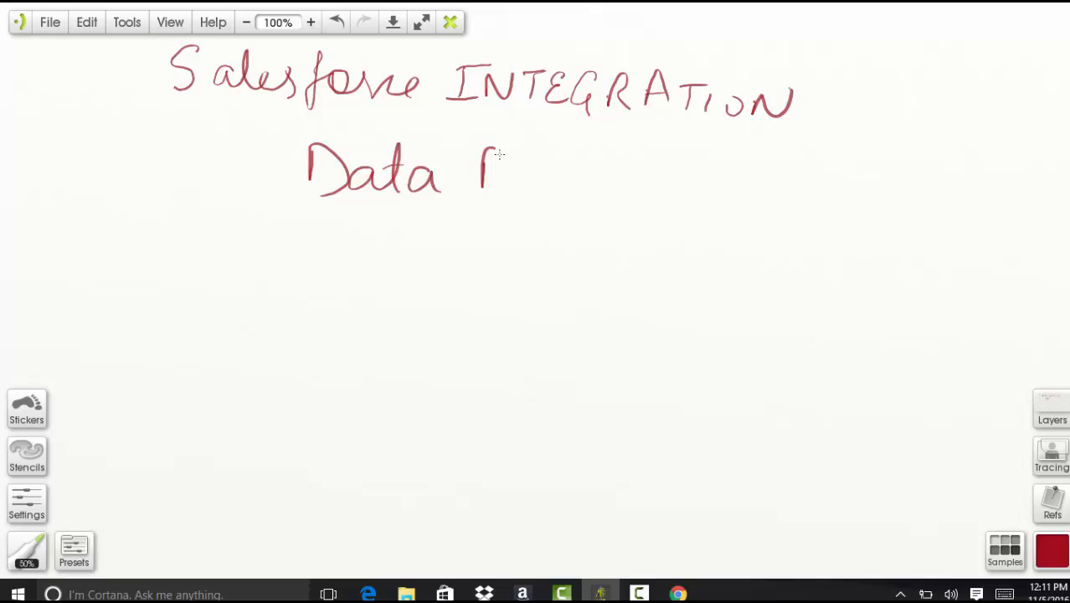
pyautogui.moveTo(485, 175); pyautogui.dragTo(649, 176)
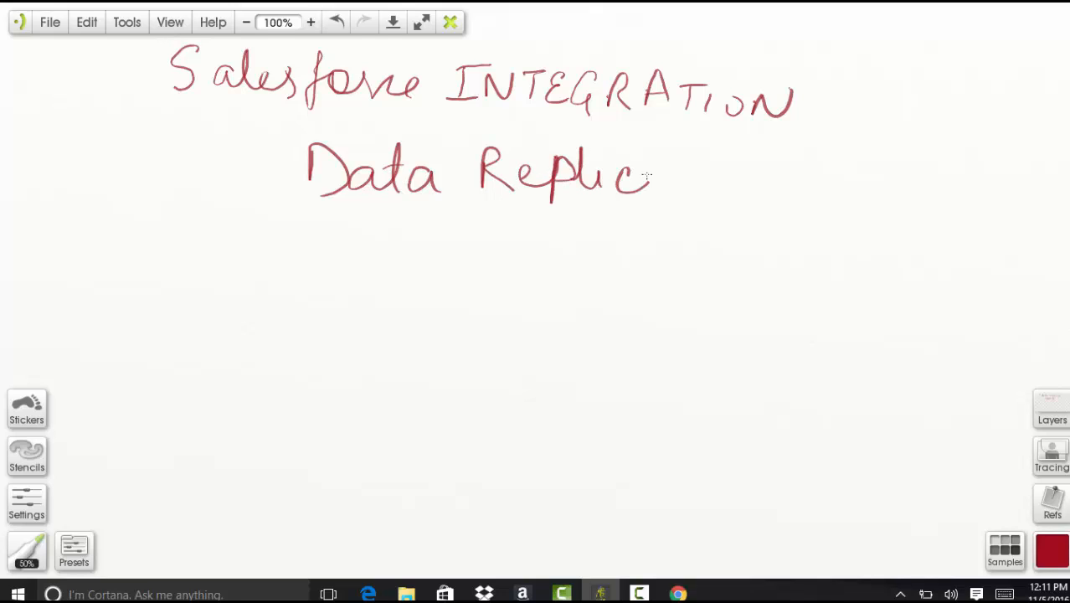
pyautogui.moveTo(644, 176); pyautogui.dragTo(770, 181)
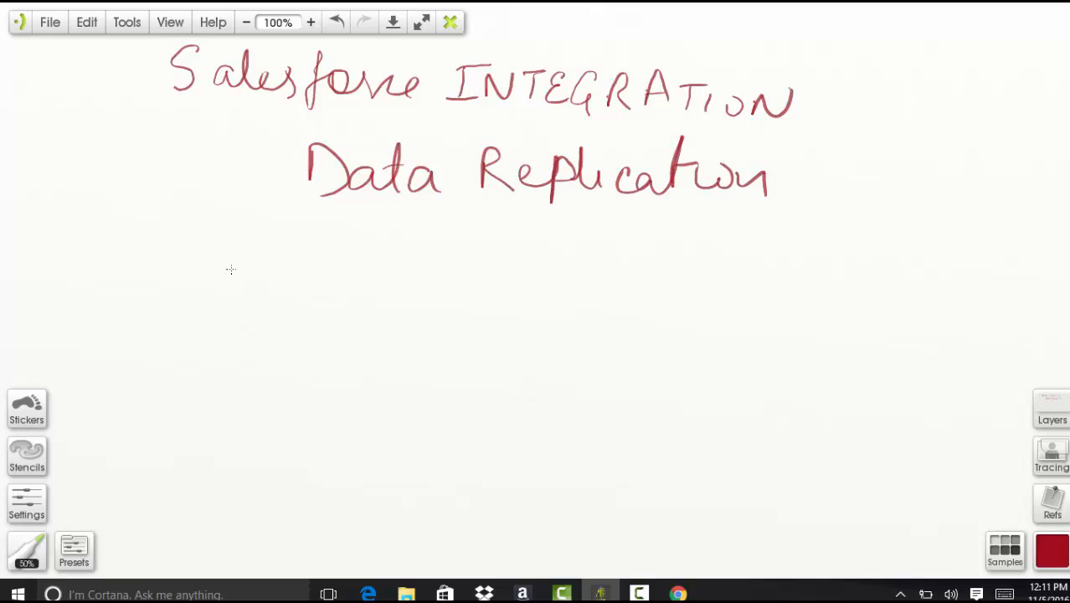
# Write 'Data Proxy' on a third line beneath it.
pyautogui.moveTo(293, 242); pyautogui.dragTo(401, 293)
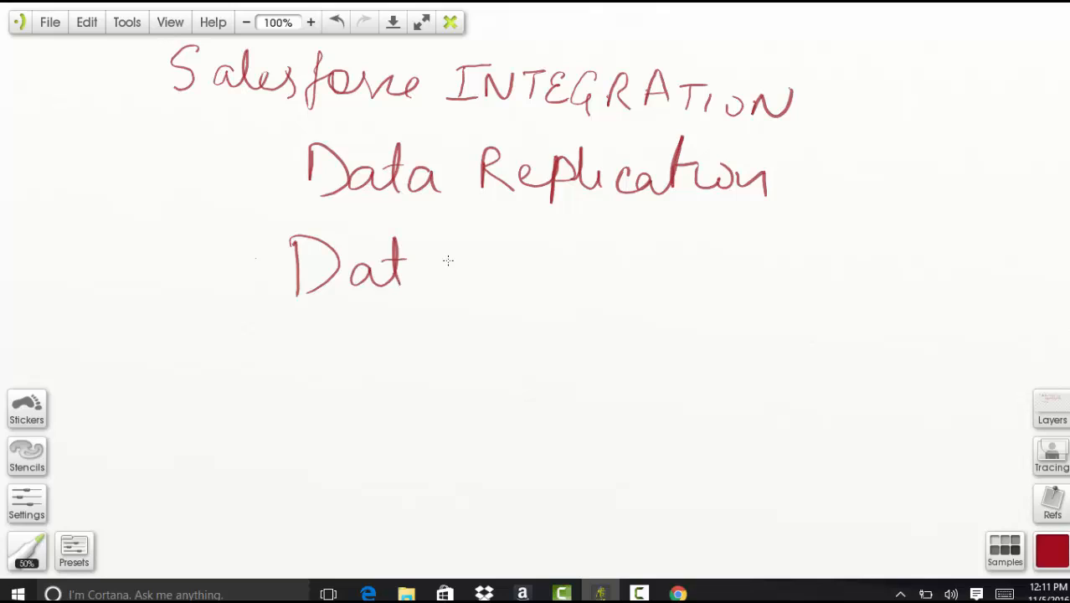
pyautogui.moveTo(410, 268); pyautogui.dragTo(594, 277)
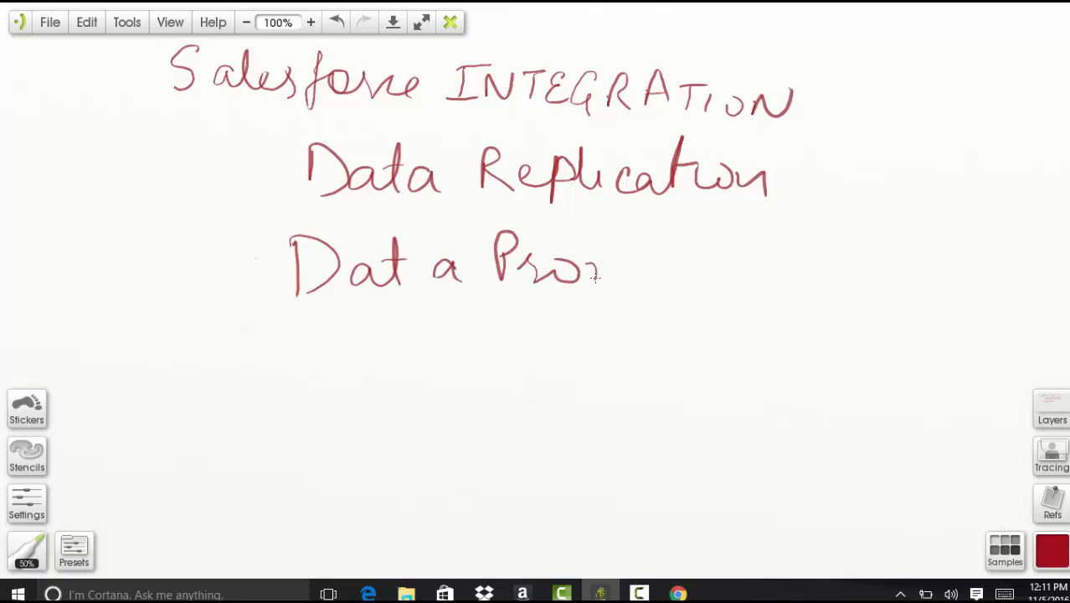
pyautogui.moveTo(389, 216); pyautogui.dragTo(653, 228)
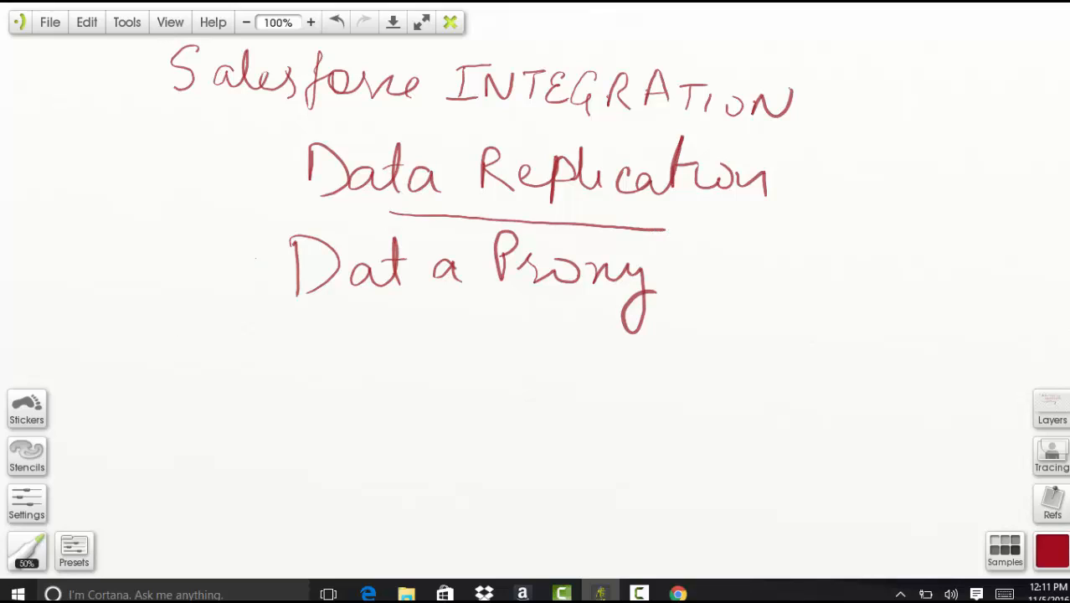
pyautogui.moveTo(456, 197)
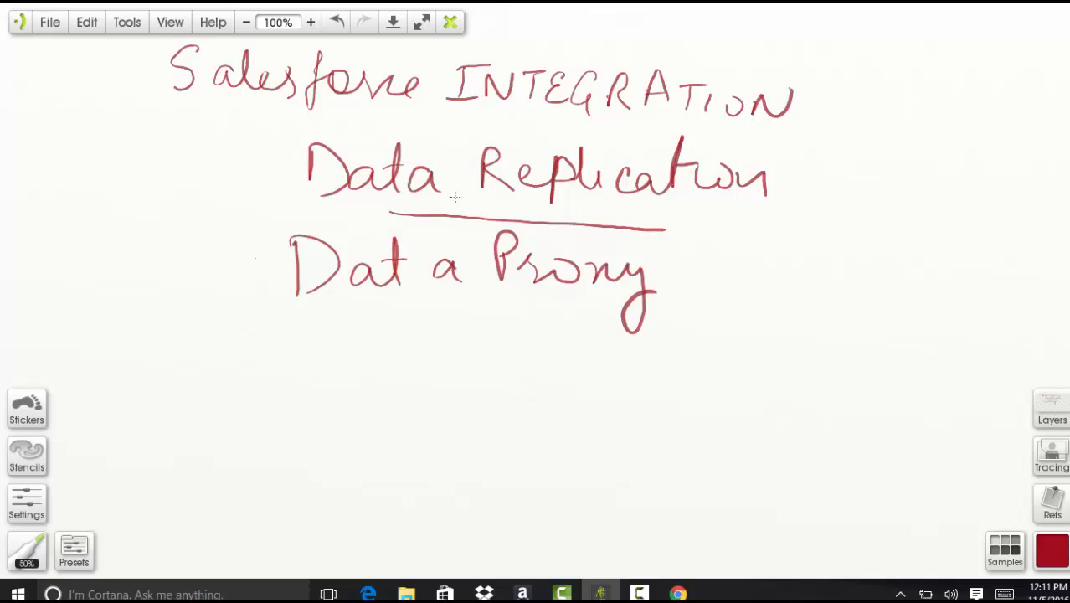
pyautogui.moveTo(896, 204)
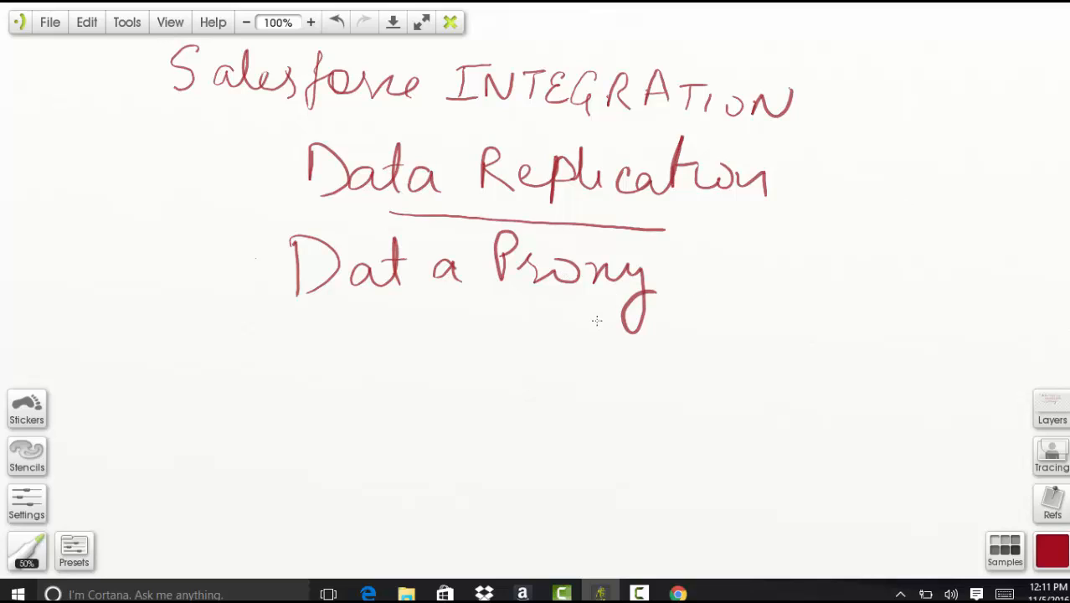
pyautogui.moveTo(506, 243)
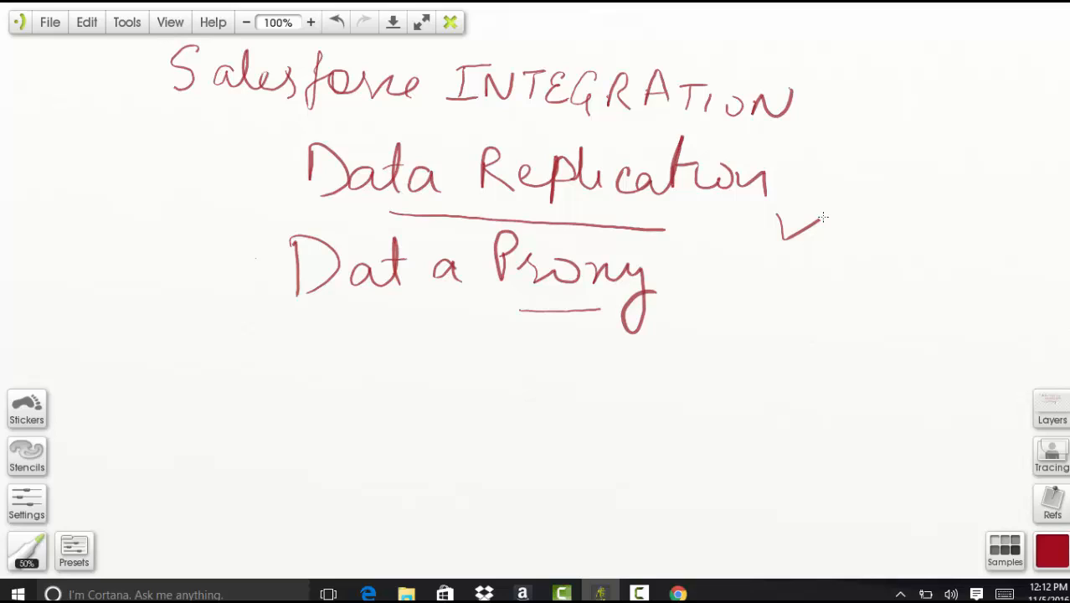
pyautogui.moveTo(804, 204)
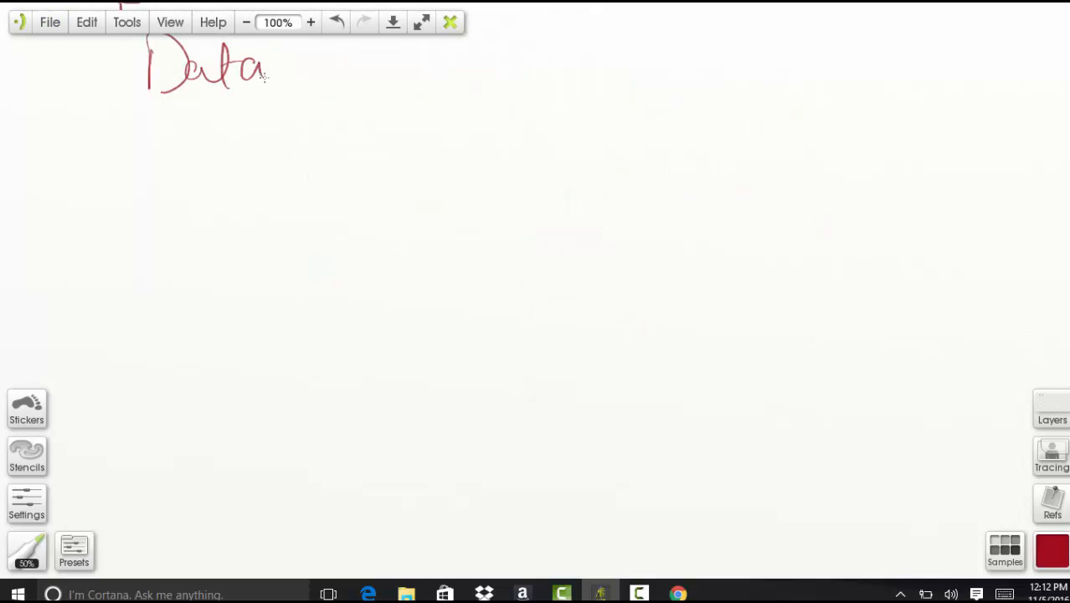
# Write and underline the 'Data Replication' heading, then add 'Company' beneath it.
pyautogui.moveTo(309, 87); pyautogui.dragTo(422, 87)
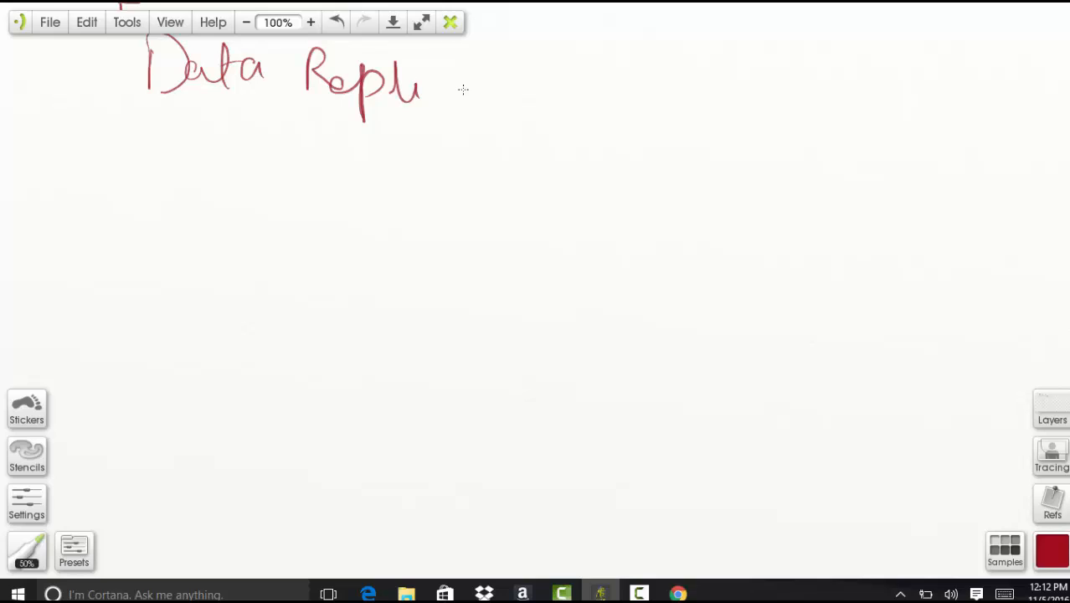
pyautogui.moveTo(435, 92); pyautogui.dragTo(583, 87)
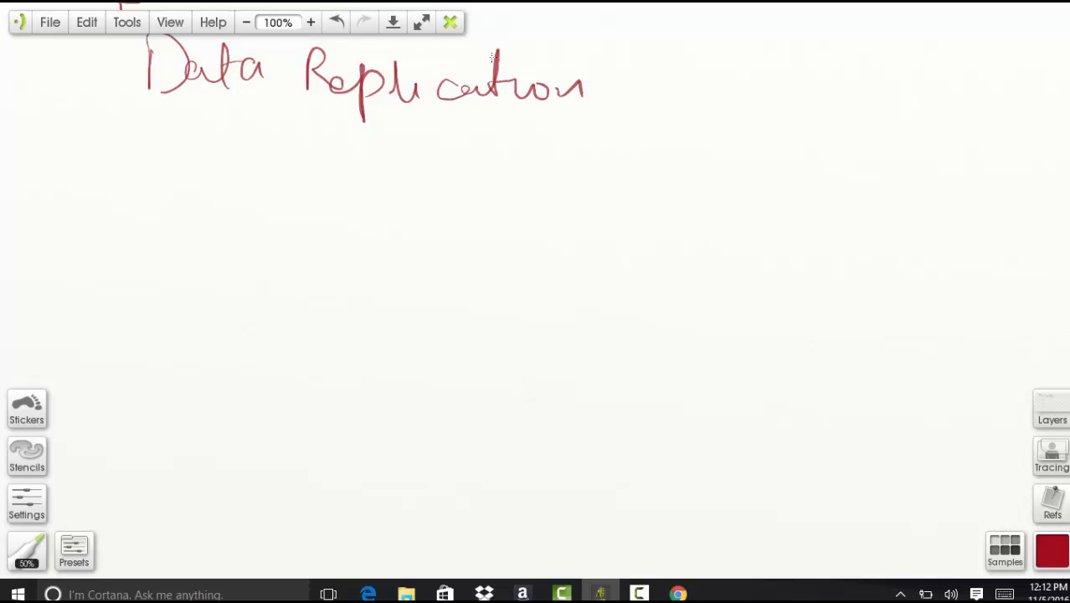
pyautogui.moveTo(209, 119); pyautogui.dragTo(515, 114)
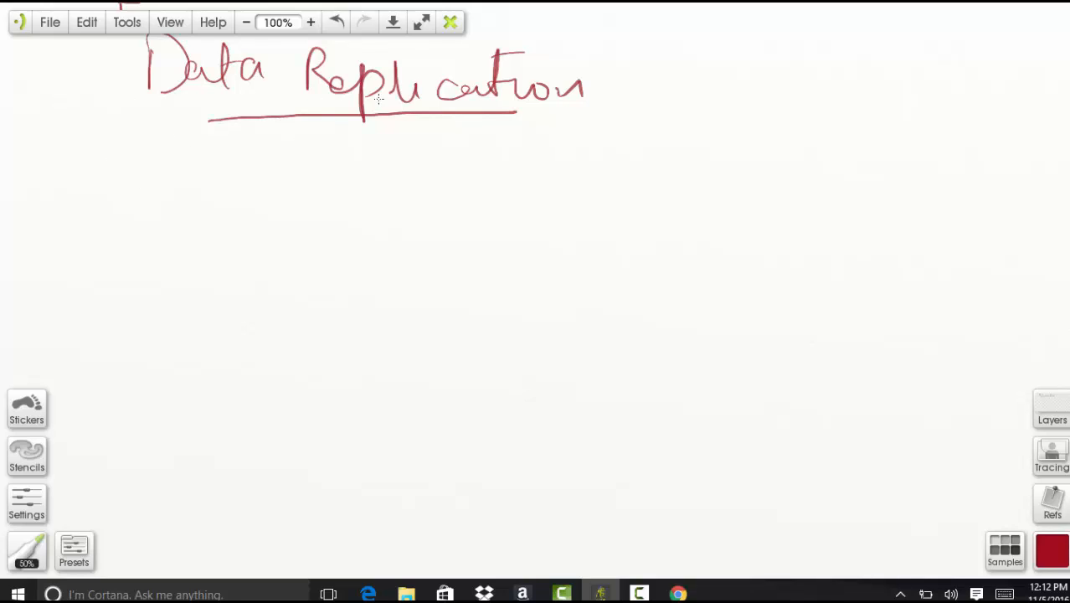
pyautogui.moveTo(117, 174)
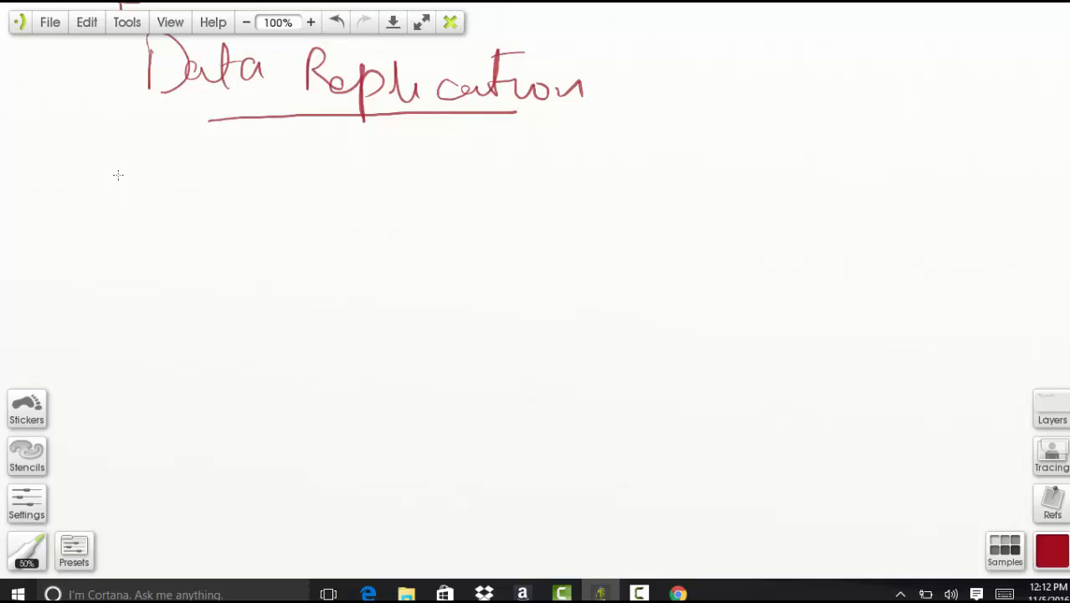
pyautogui.moveTo(172, 168); pyautogui.dragTo(264, 180)
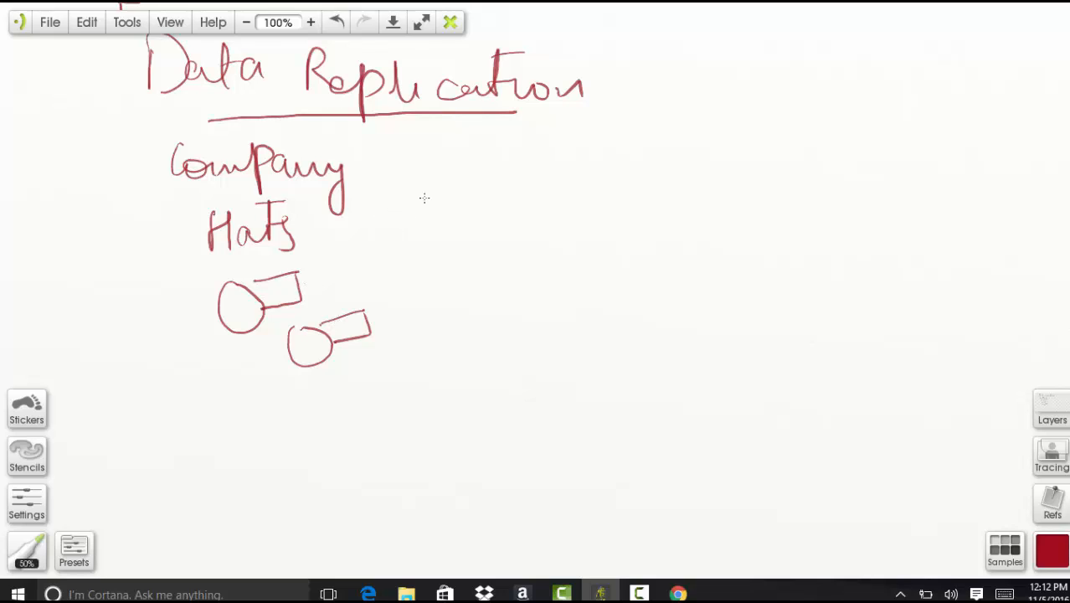
pyautogui.moveTo(469, 147)
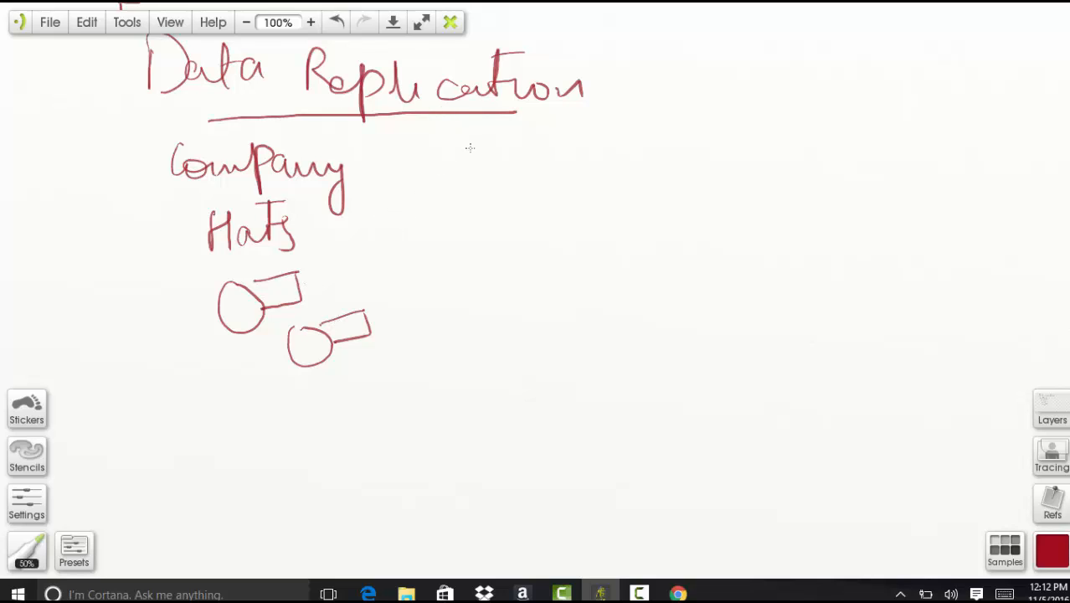
# Finish the Sales heading and write 'Product' under it.
pyautogui.moveTo(456, 176); pyautogui.dragTo(550, 181)
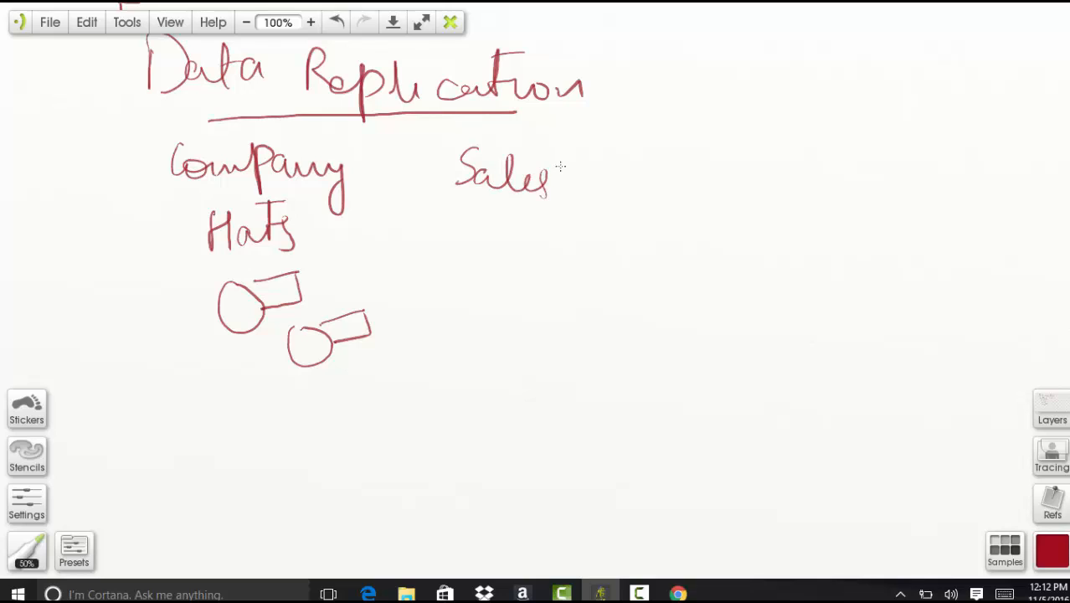
pyautogui.moveTo(553, 192); pyautogui.dragTo(502, 243)
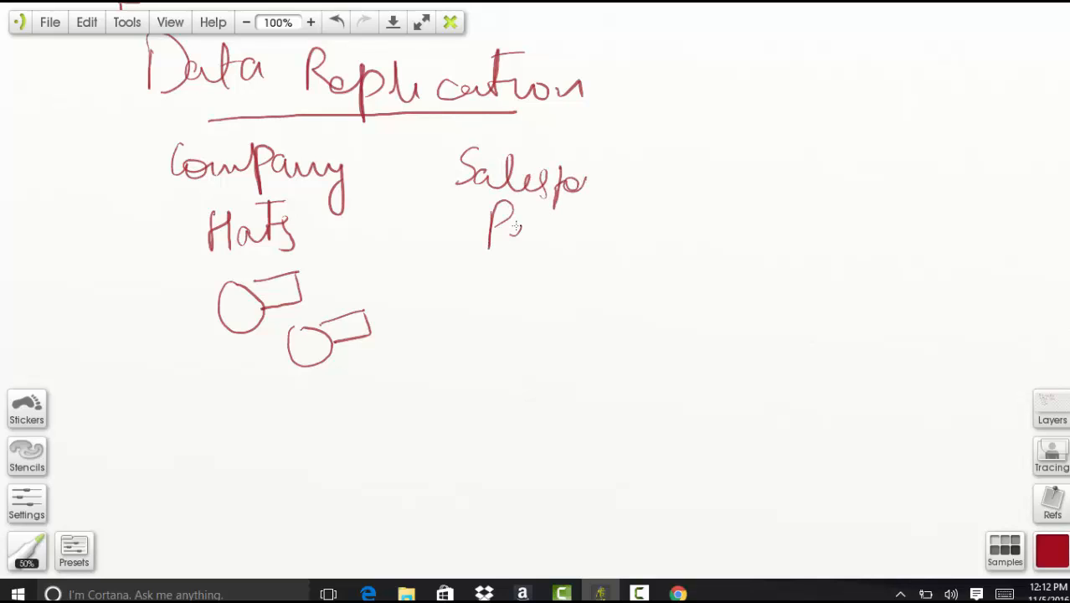
pyautogui.moveTo(502, 226); pyautogui.dragTo(636, 243)
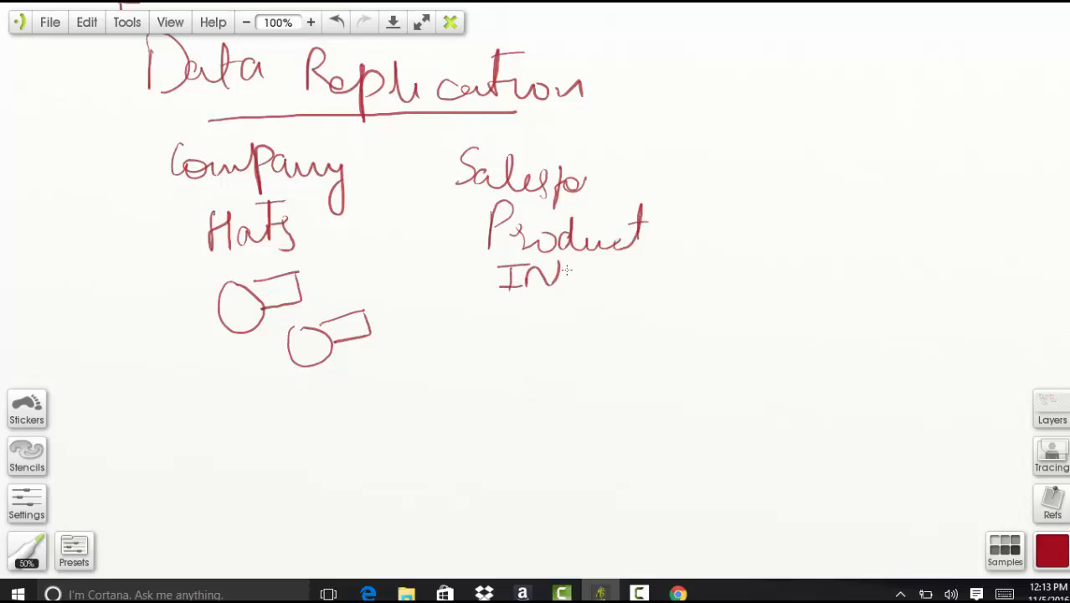
pyautogui.moveTo(582, 258)
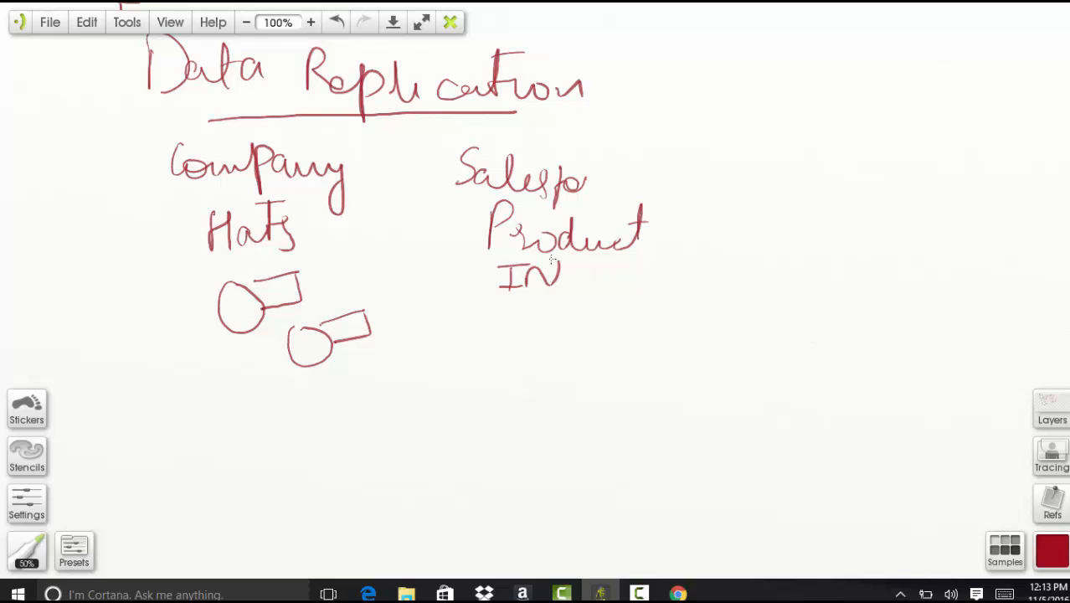
# Write 'INFORMATION' and draw an arrow rightward from the circled text.
pyautogui.moveTo(569, 268); pyautogui.dragTo(623, 288)
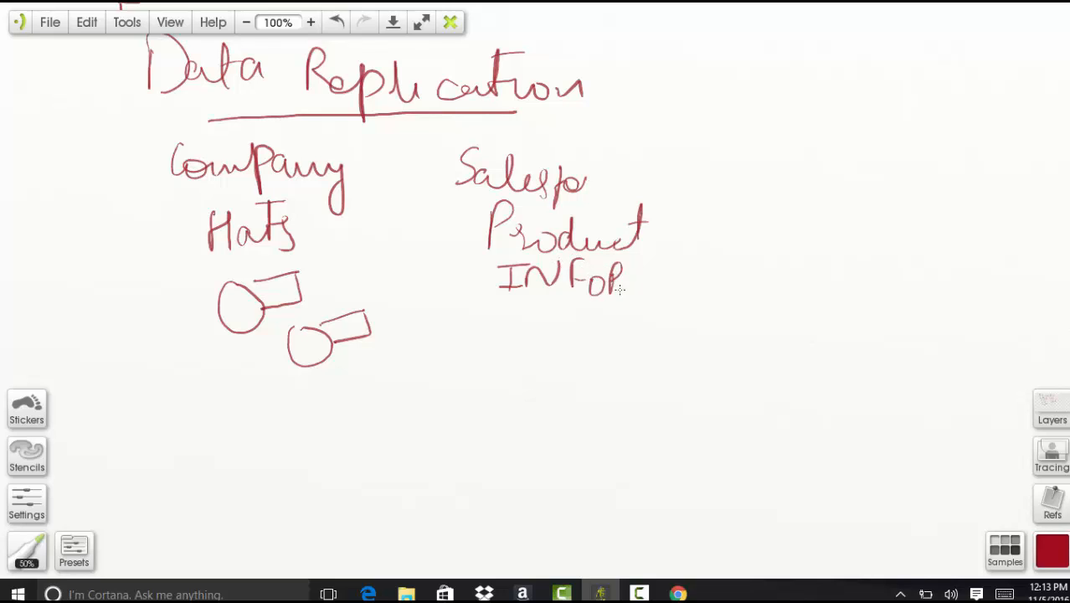
pyautogui.moveTo(623, 284); pyautogui.dragTo(703, 288)
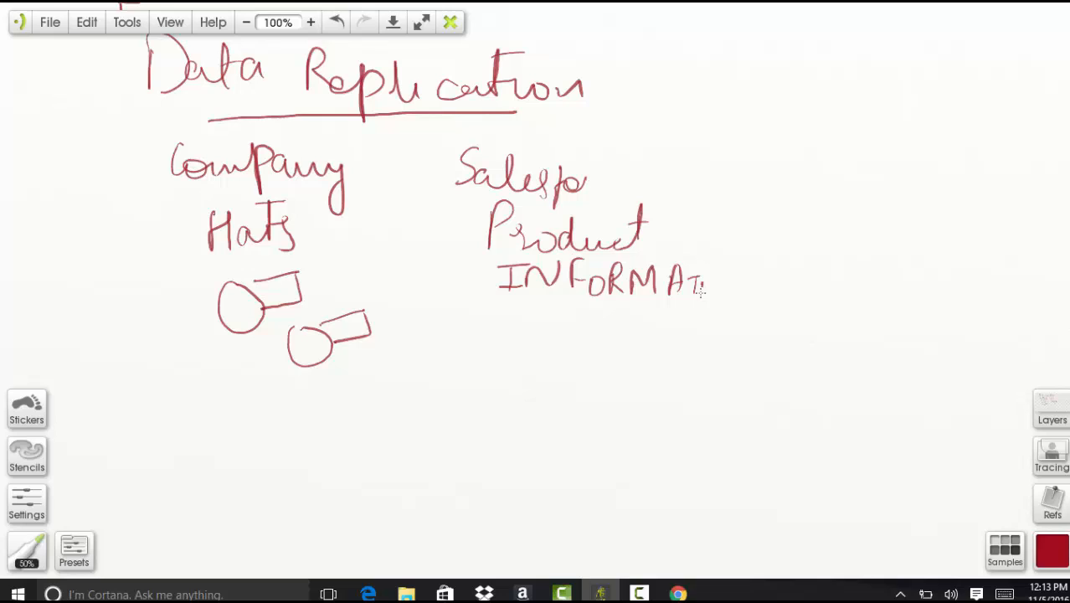
pyautogui.moveTo(466, 260); pyautogui.dragTo(770, 237)
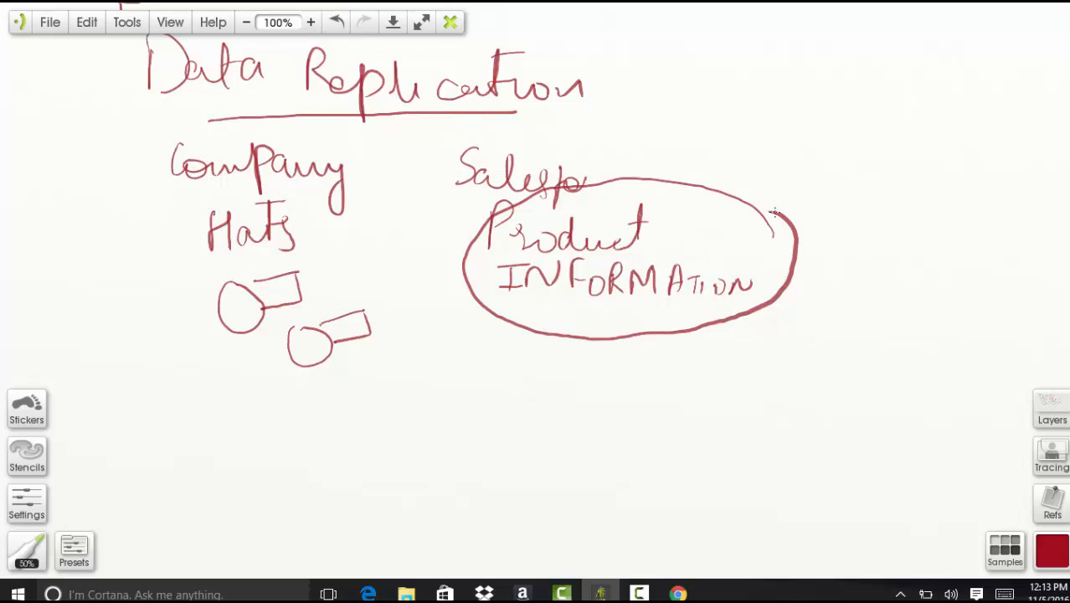
pyautogui.moveTo(773, 216); pyautogui.dragTo(891, 215)
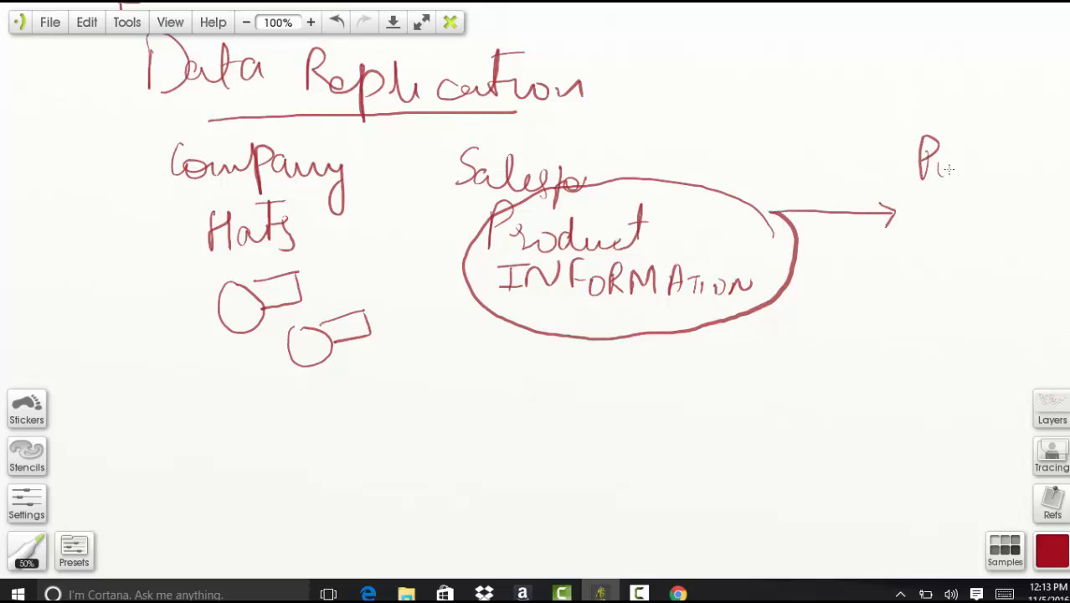
# Write 'Public' with a 'Heroku' heading at the right edge, and add 'Force' beside Sales.
pyautogui.moveTo(946, 168); pyautogui.dragTo(1047, 175)
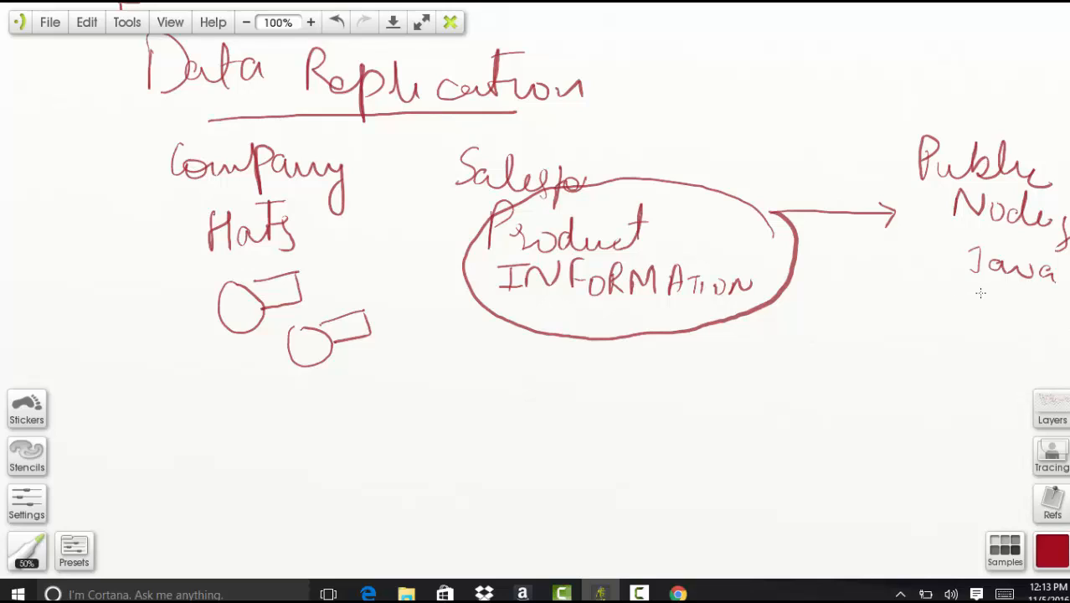
pyautogui.moveTo(872, 315)
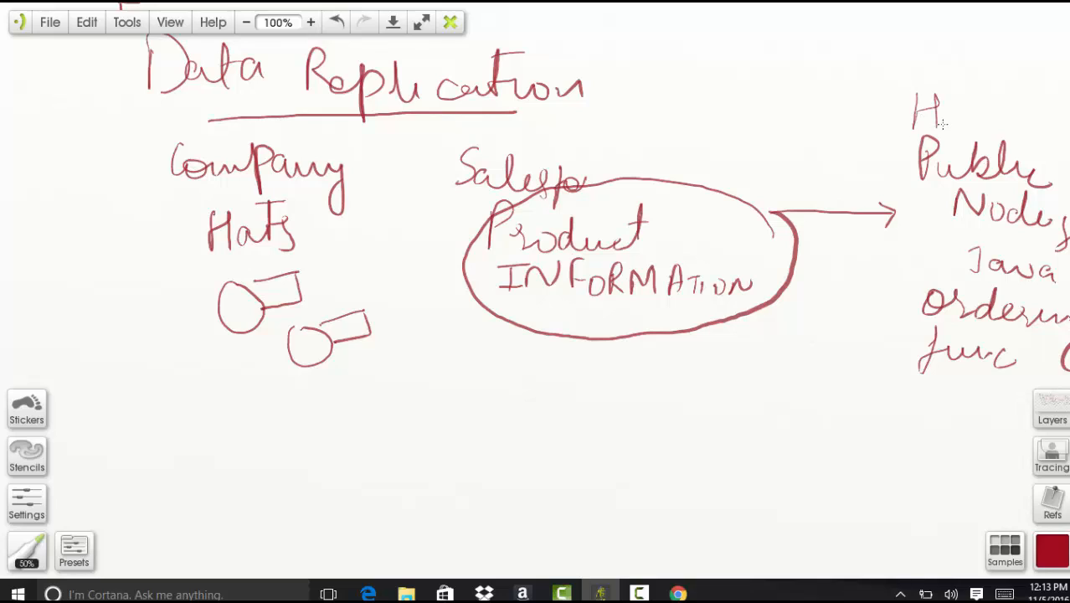
pyautogui.moveTo(946, 125); pyautogui.dragTo(1063, 125)
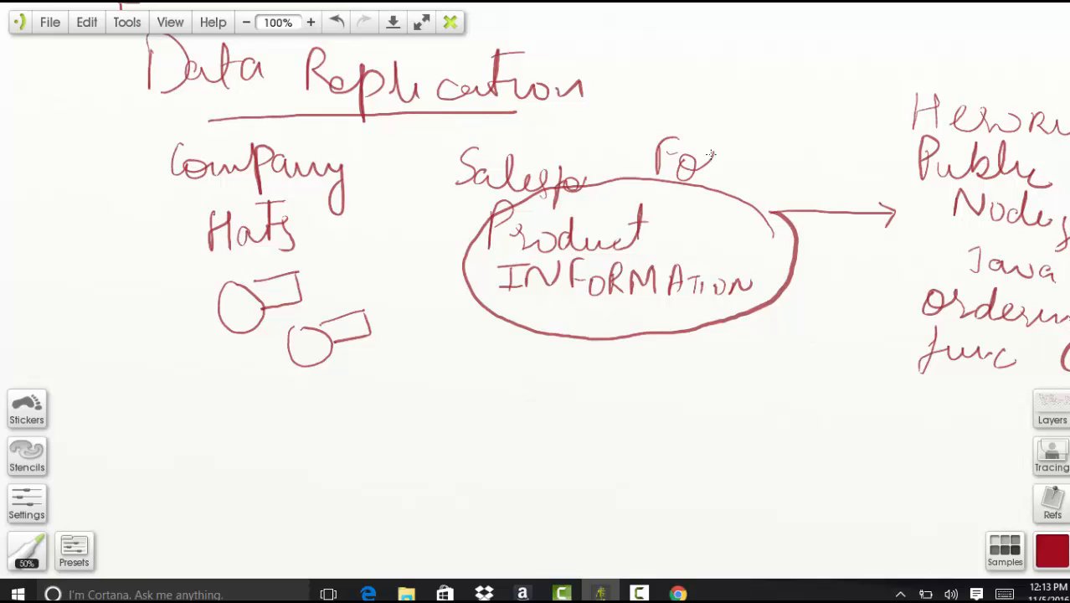
pyautogui.moveTo(703, 164); pyautogui.dragTo(770, 171)
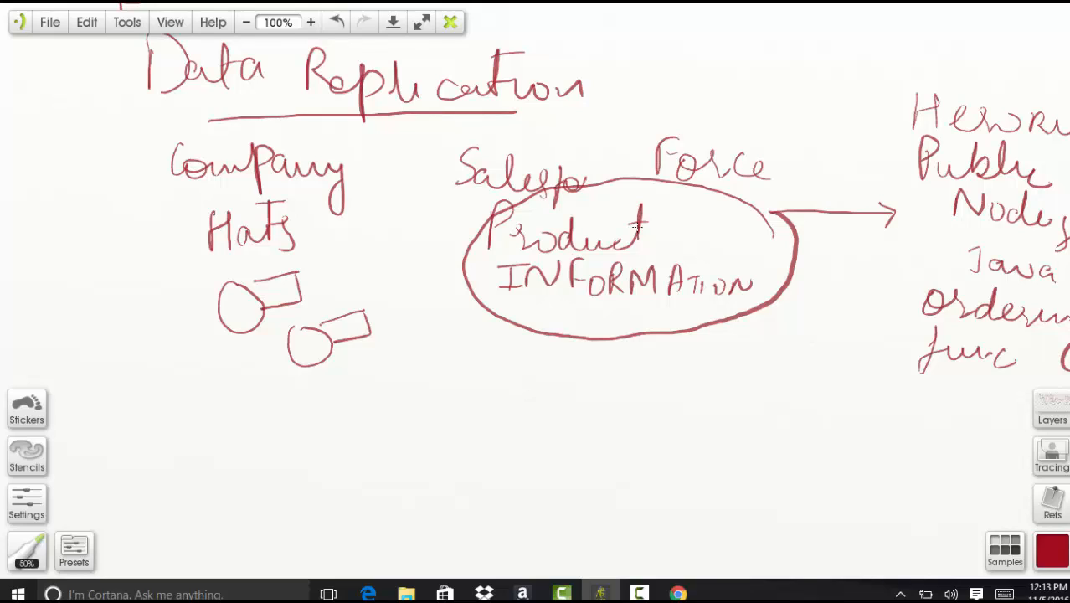
pyautogui.moveTo(690, 408)
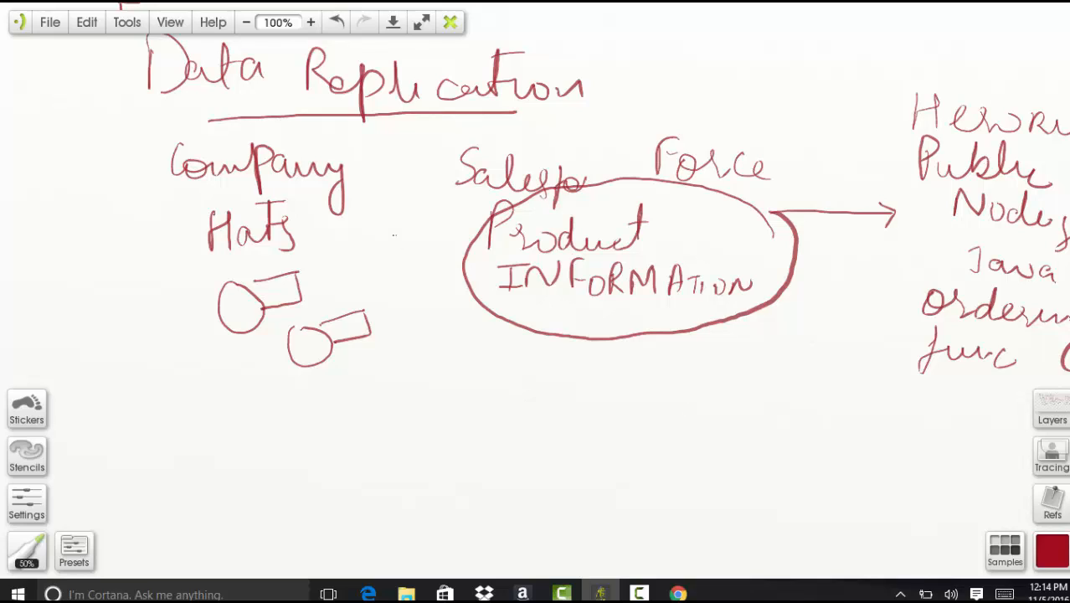
# Underline the start of INFORMATION and draw a curved arrow from the circle to Heroku.
pyautogui.moveTo(523, 310); pyautogui.dragTo(566, 305)
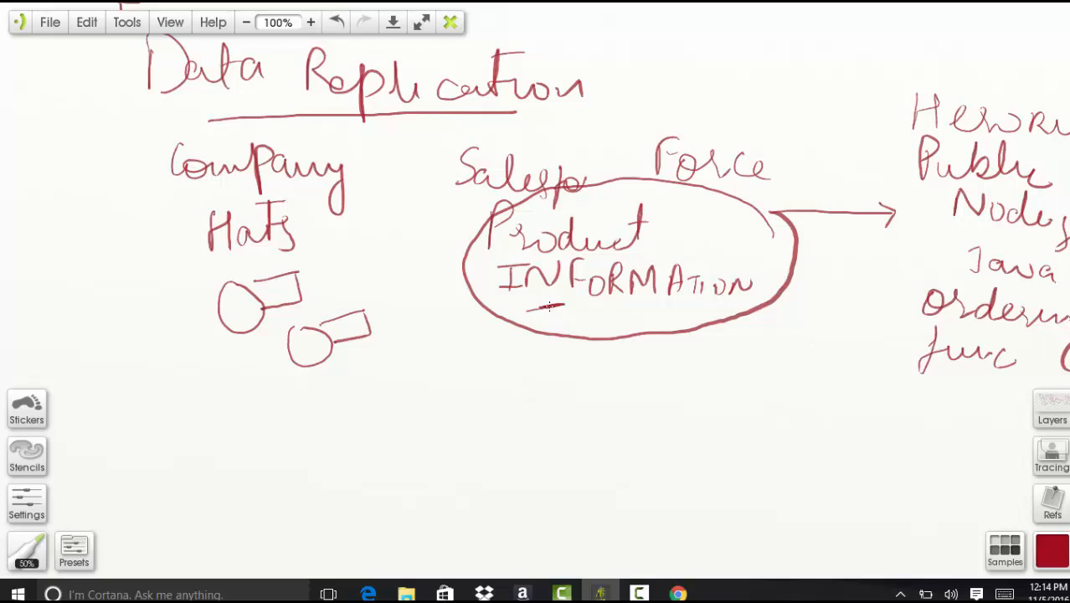
pyautogui.moveTo(642, 224); pyautogui.dragTo(688, 124)
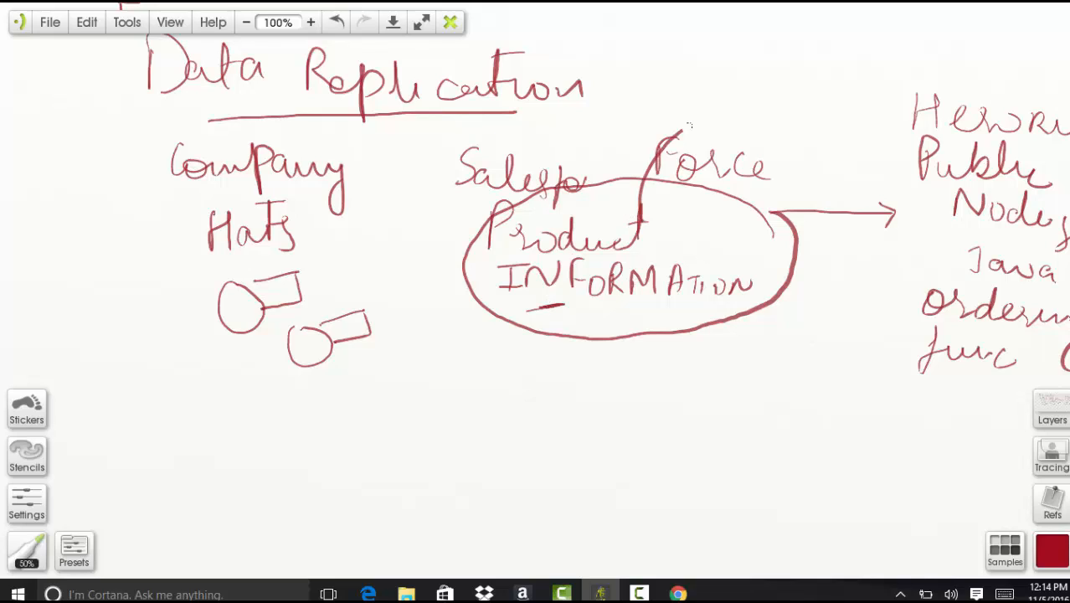
pyautogui.moveTo(678, 125); pyautogui.dragTo(871, 121)
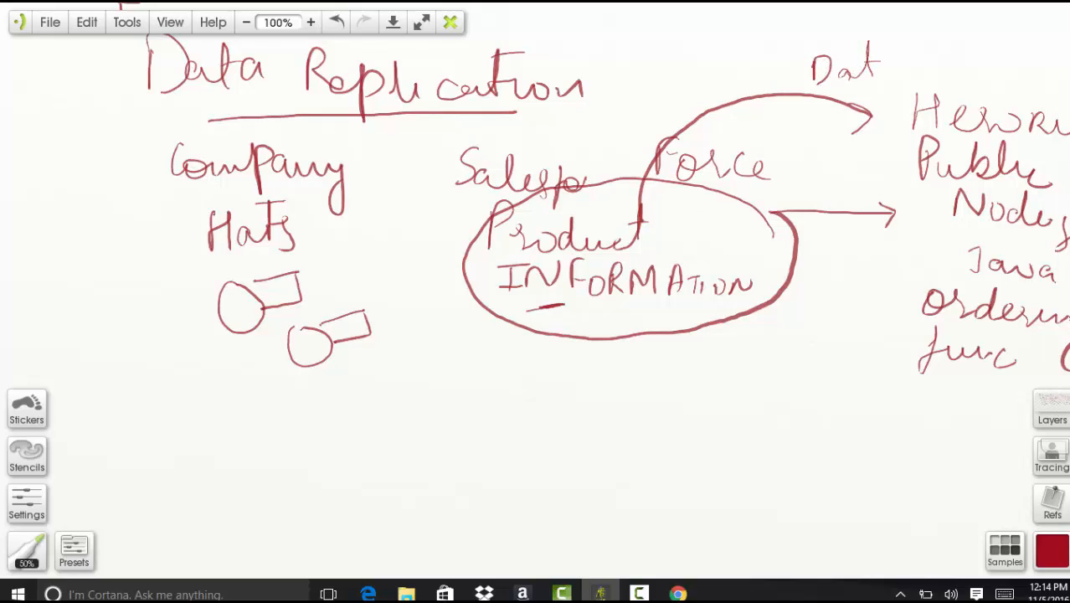
pyautogui.moveTo(921, 251)
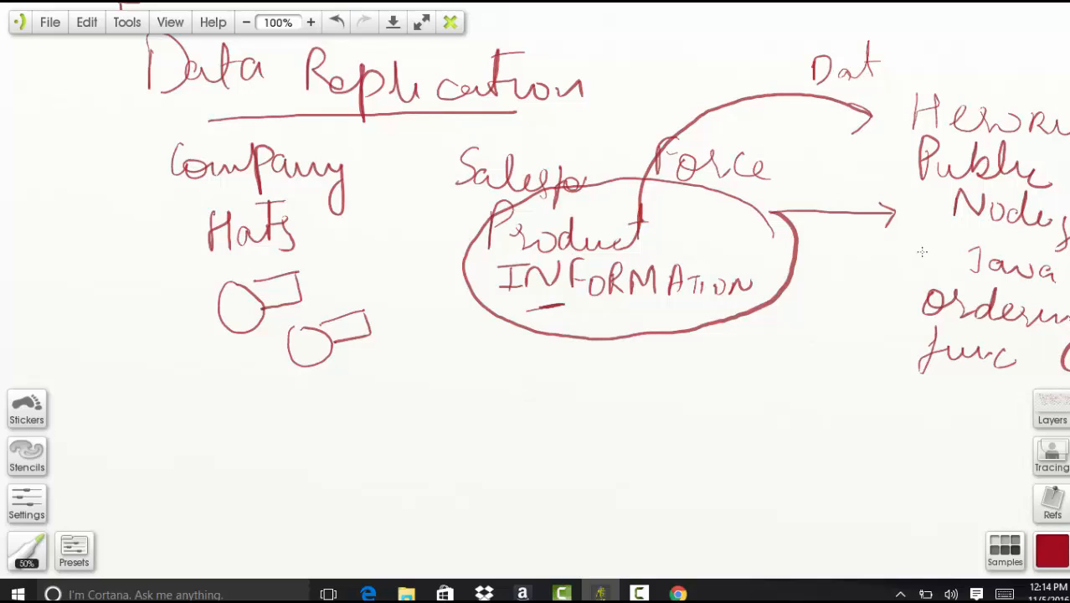
pyautogui.moveTo(696, 422)
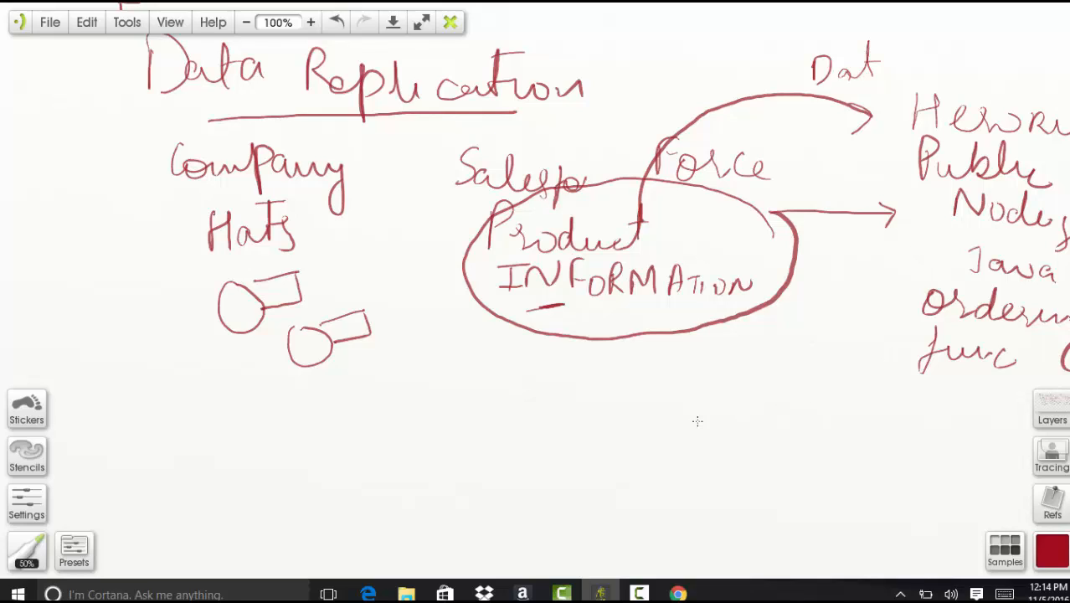